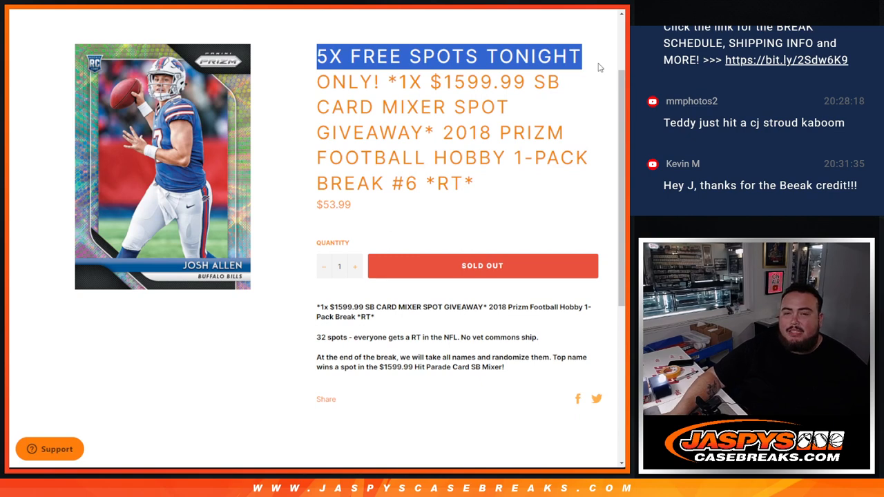
mouse_move(379, 317)
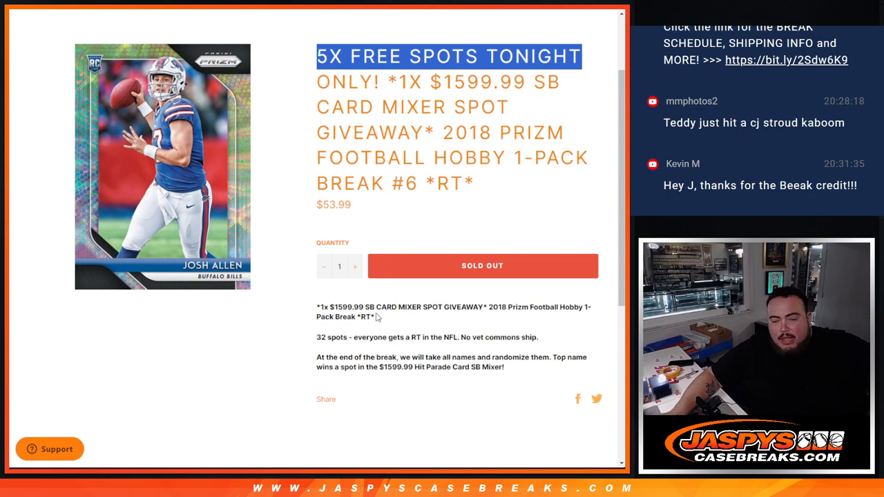
mouse_move(362, 297)
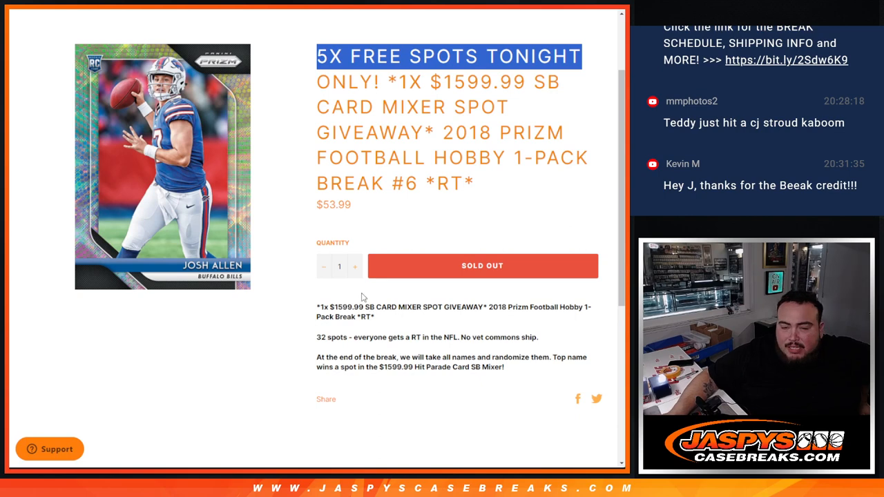
- Randomize the 27-name break list repeatedly to eight runs and highlight the top names
drag(427, 356, 504, 367)
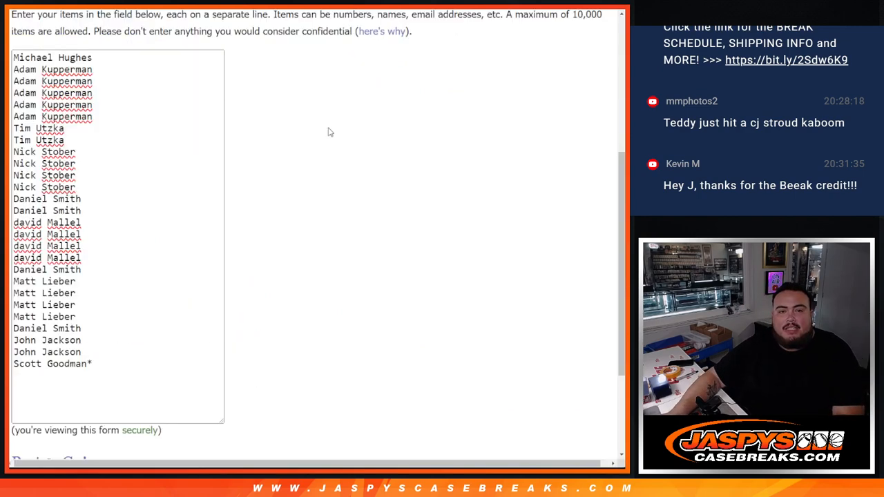
scroll(down, 3)
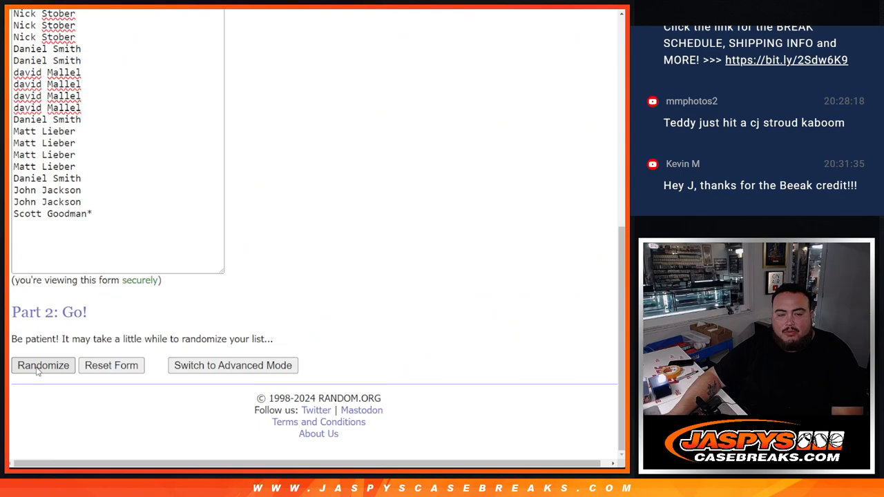
click(42, 364)
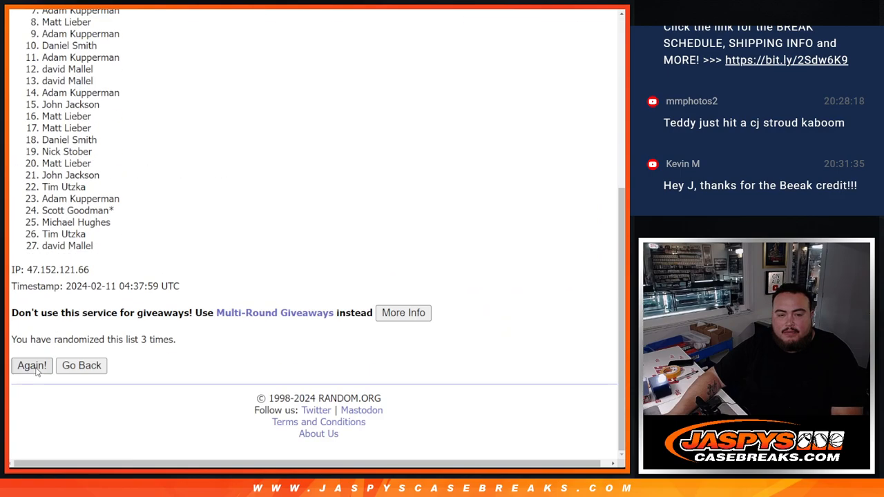
click(31, 365)
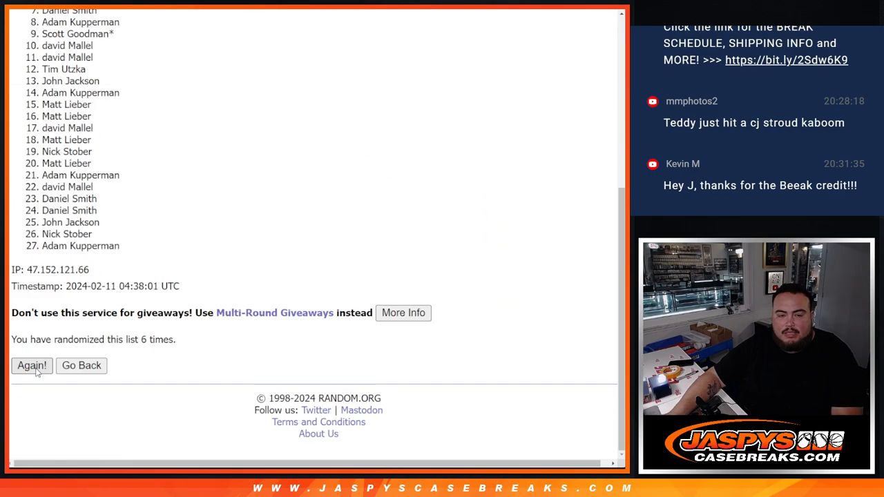
click(31, 364)
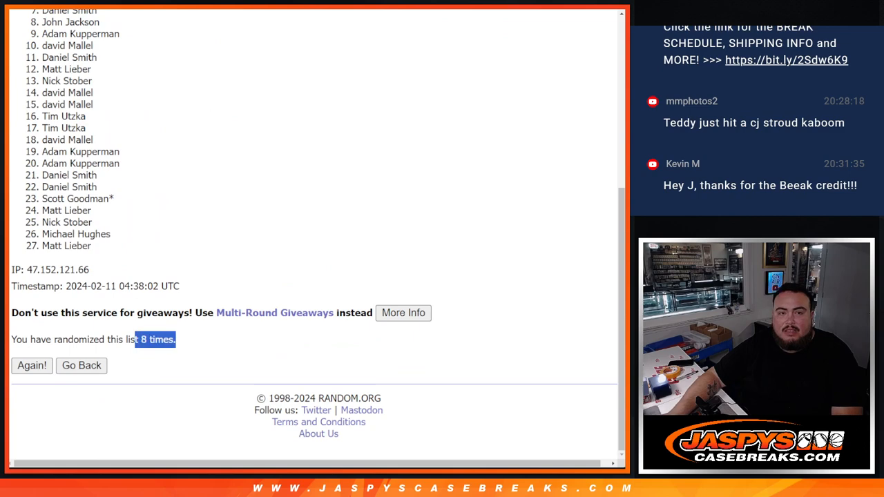
click(31, 365)
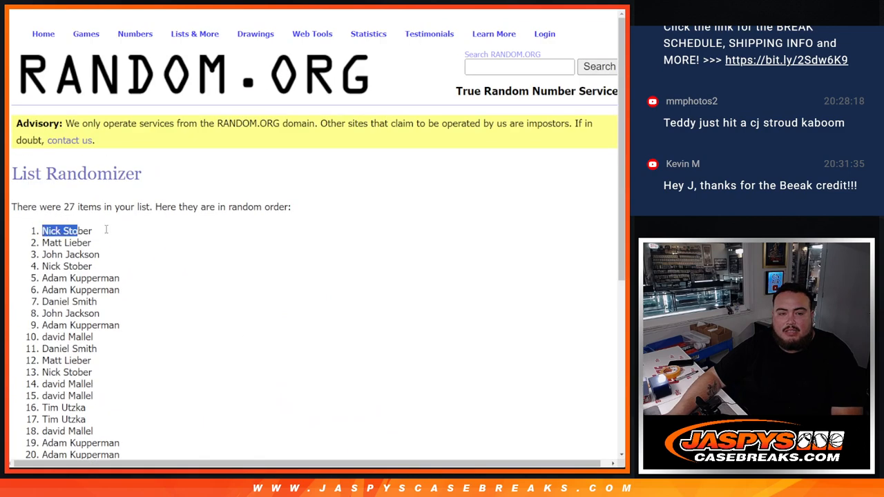
drag(43, 231, 99, 254)
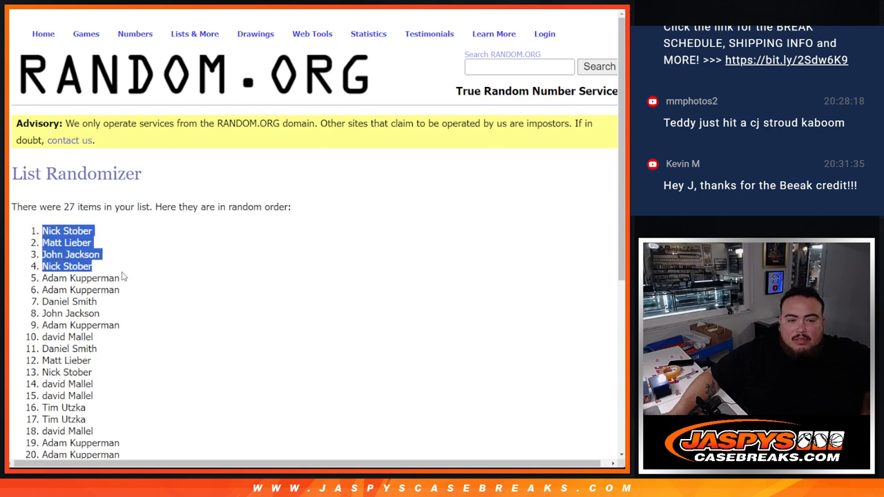
- Return to the entry form and review the list where the five ^-marked top names go
scroll(down, 3)
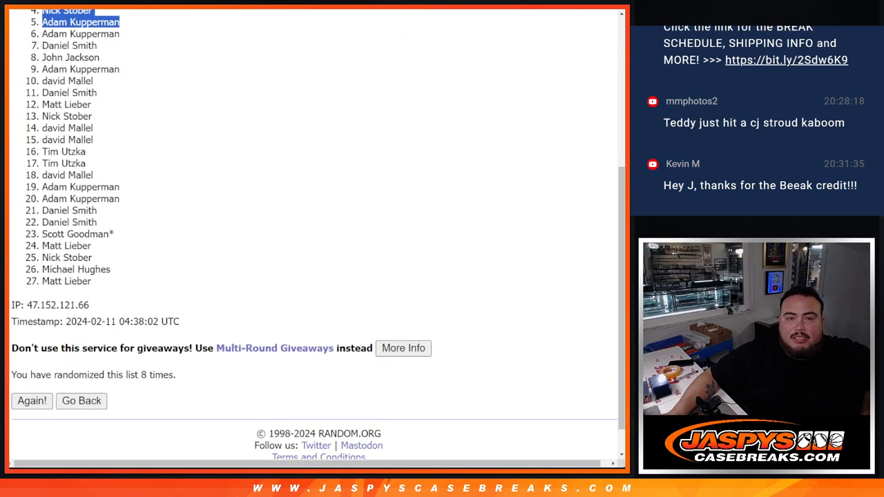
click(80, 401)
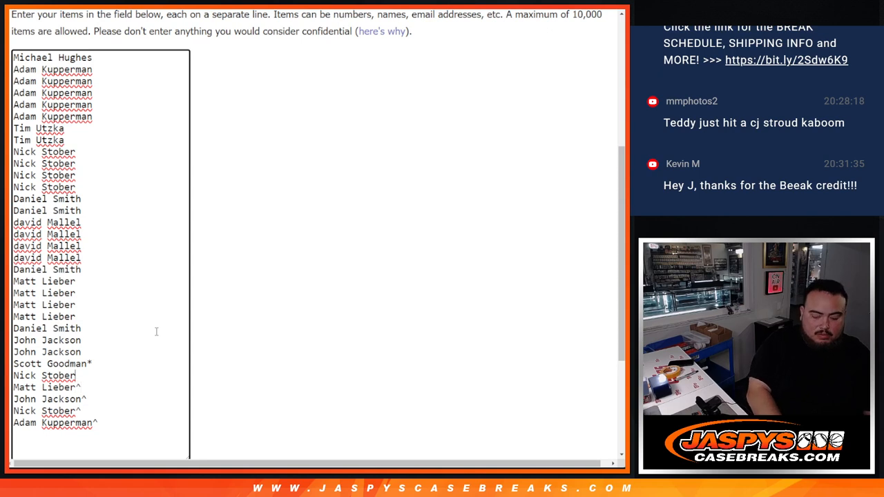
scroll(down, 3)
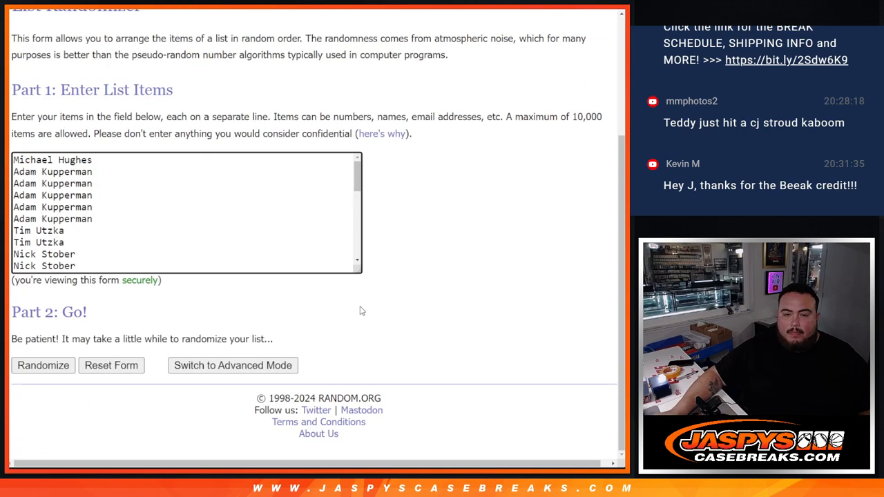
scroll(down, 3)
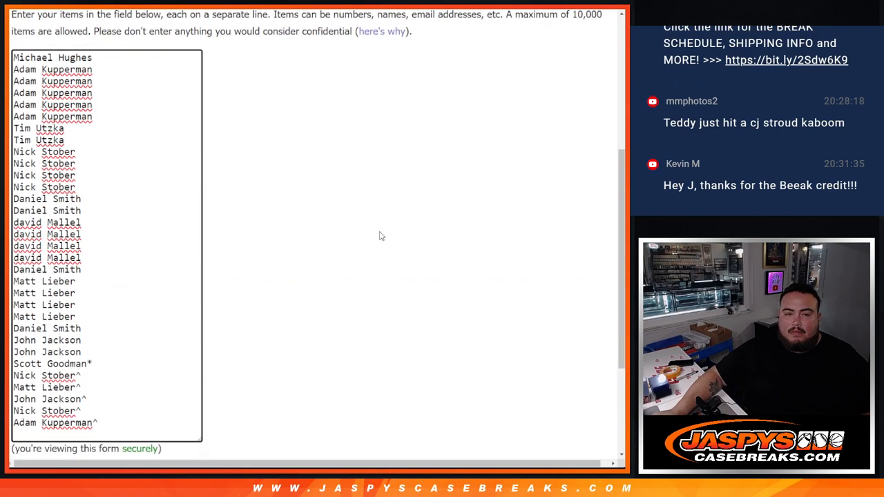
scroll(down, 3)
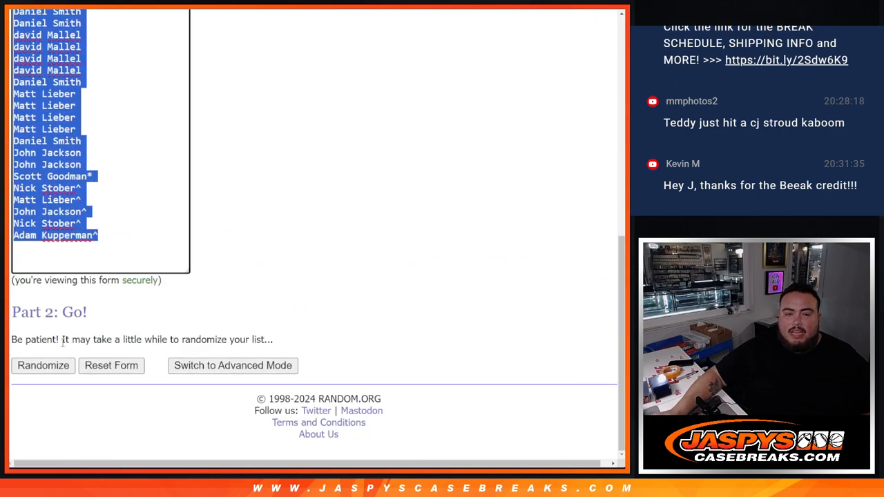
- Randomize the updated 32-name list repeatedly until it has been shuffled seven times
click(42, 364)
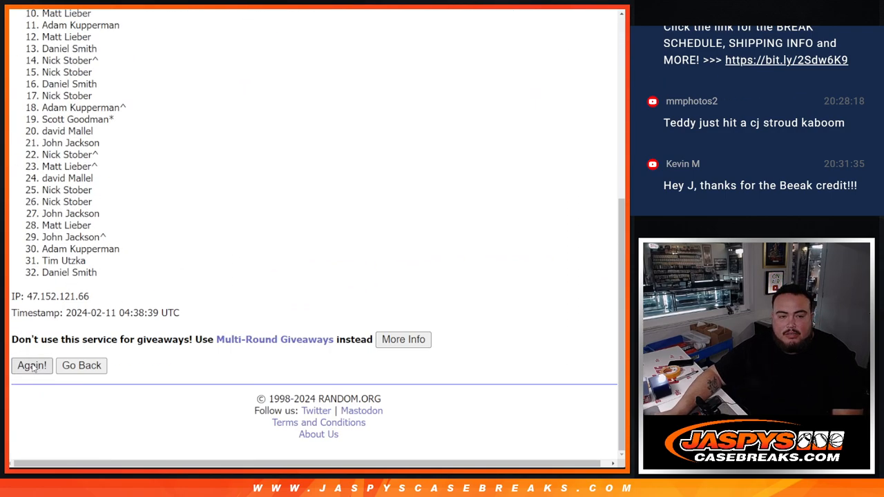
click(32, 365)
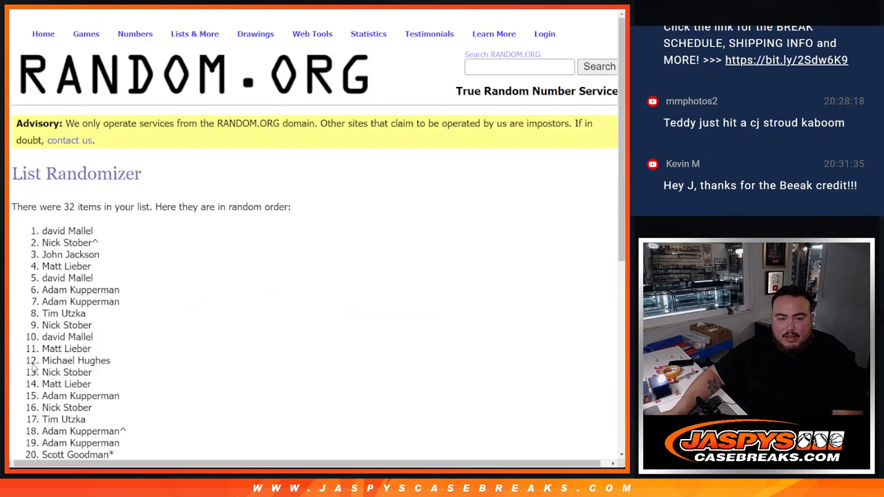
scroll(down, 3)
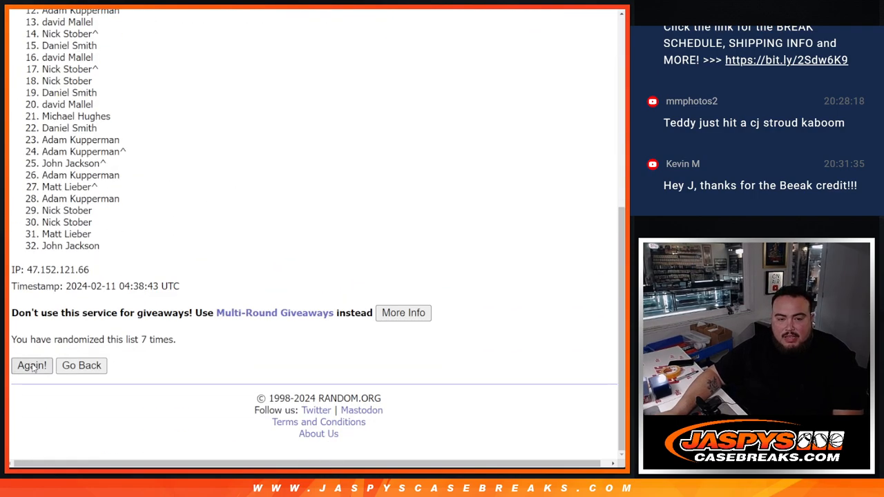
click(32, 364)
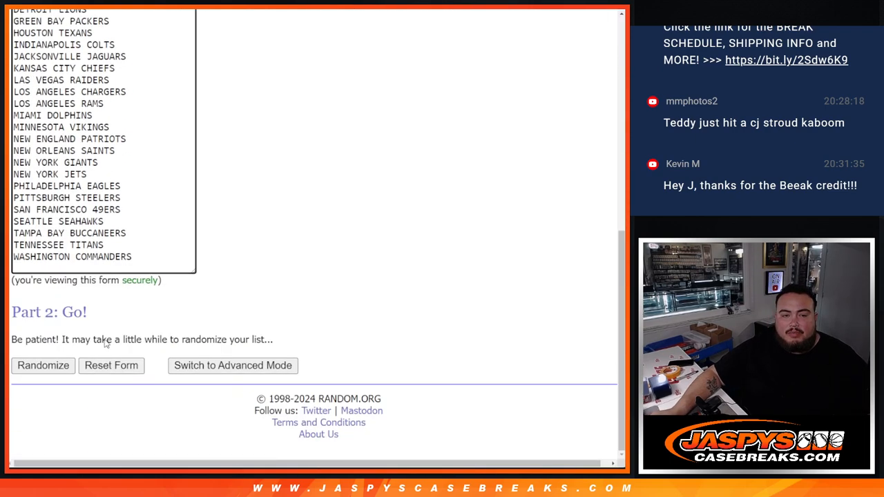
- Reshuffle the NFL team list to eight runs and highlight the randomization count
click(41, 365)
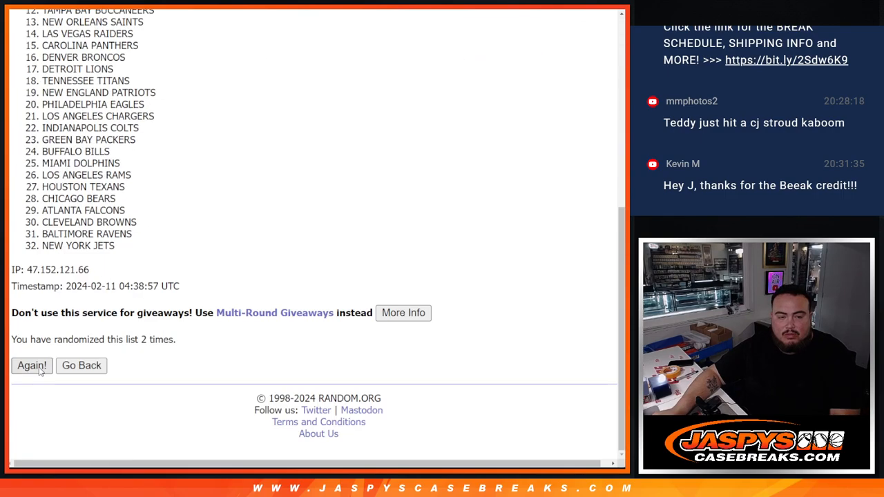
click(32, 364)
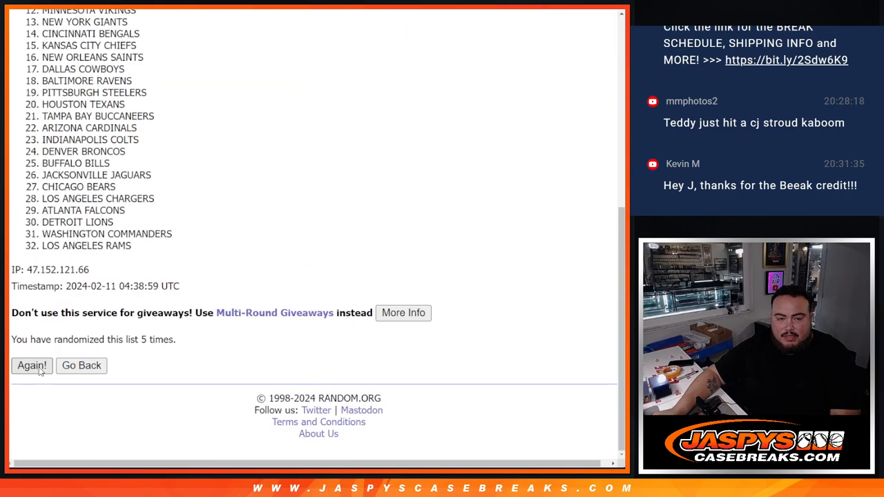
click(32, 365)
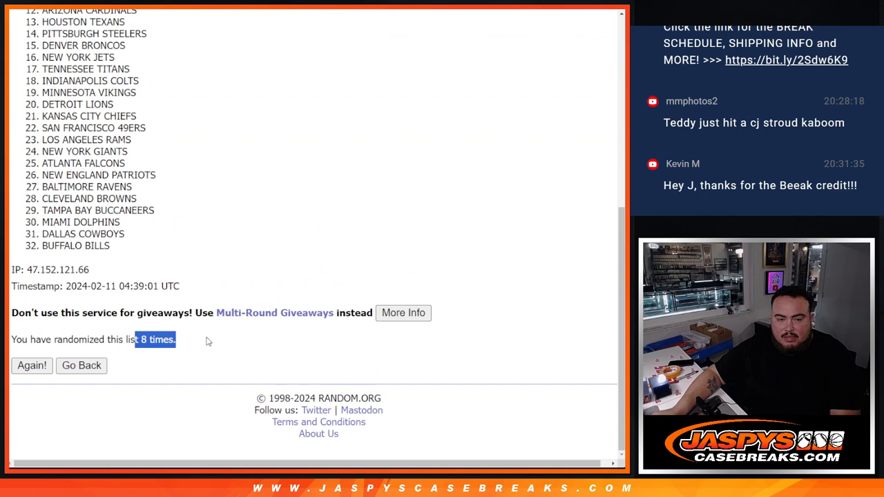
scroll(up, 3)
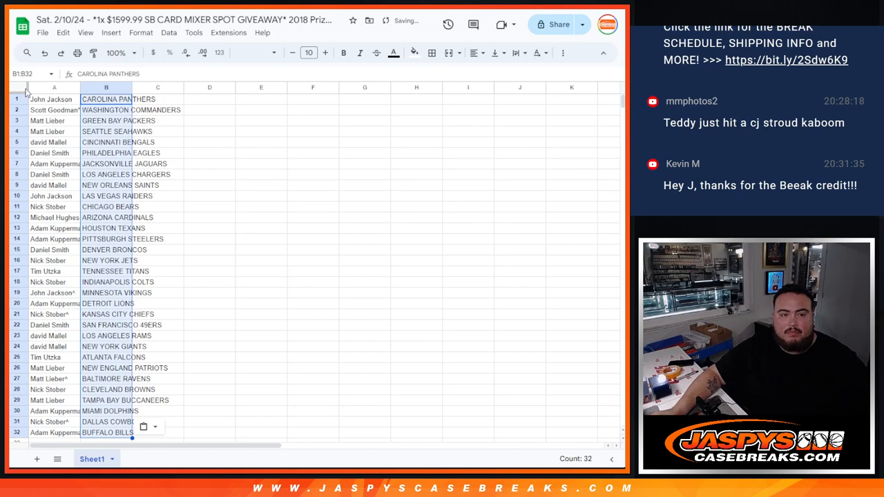
- Sort the name–team pairs A→Z by team column B and start printing A1:B32
click(325, 53)
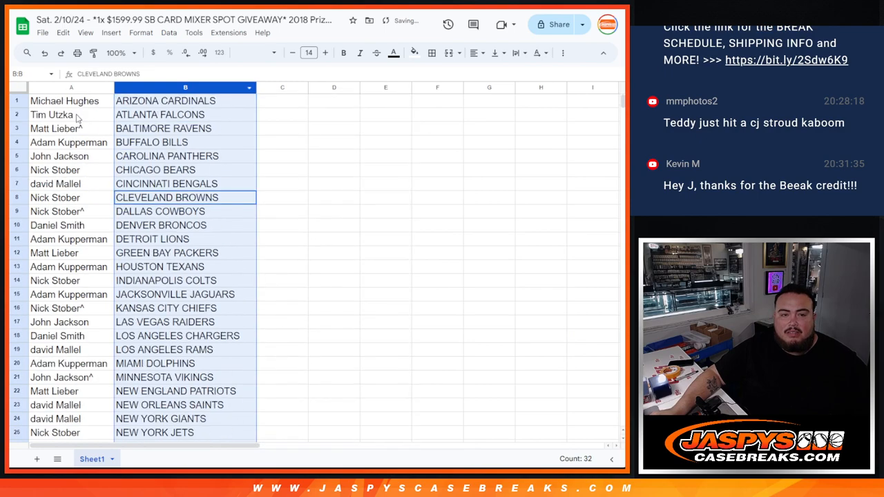
scroll(down, 3)
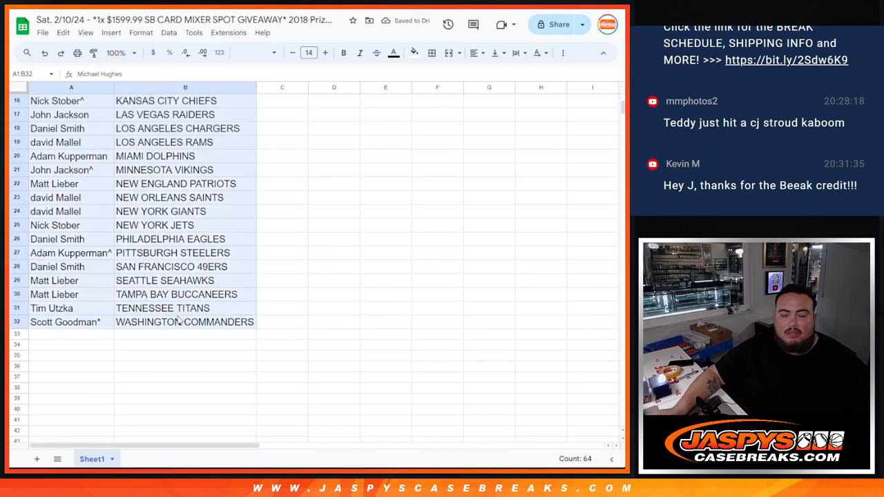
click(430, 53)
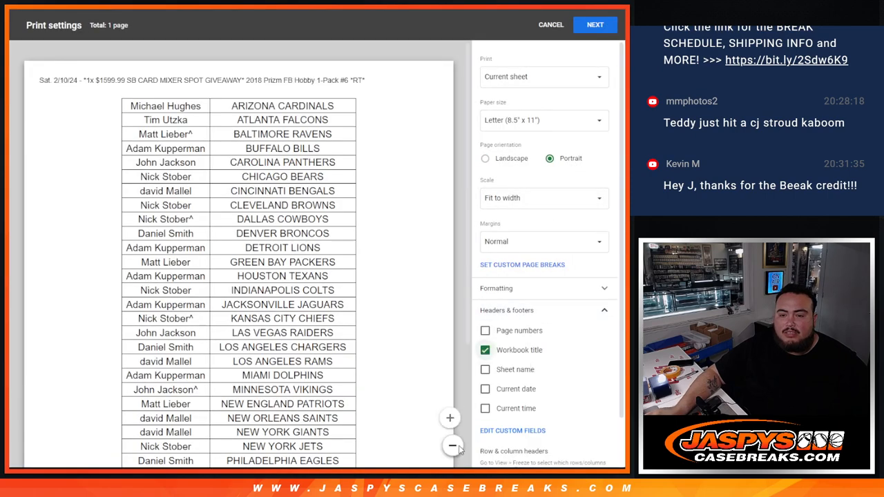
click(451, 445)
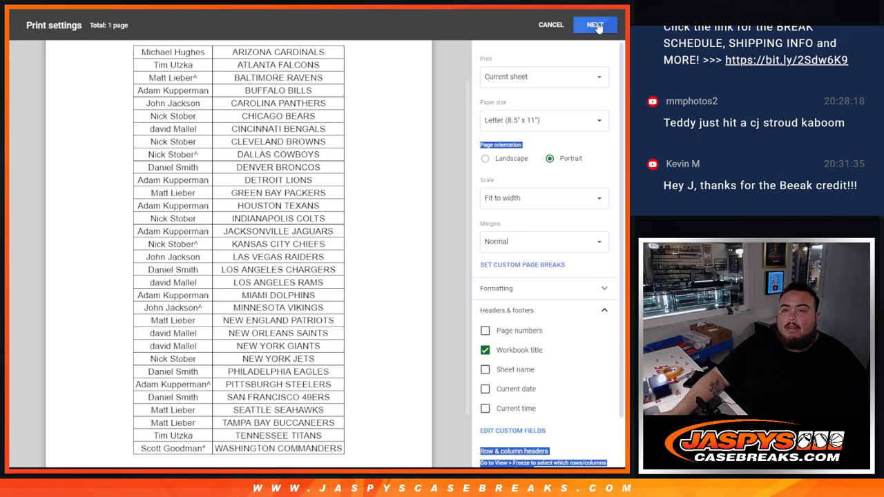
click(593, 25)
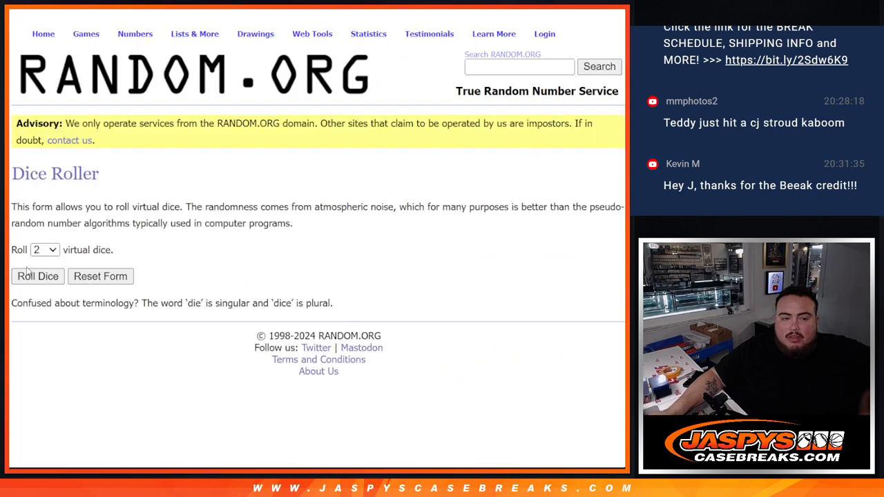
- Randomize the 32 entrant names and highlight the randomization count
click(38, 276)
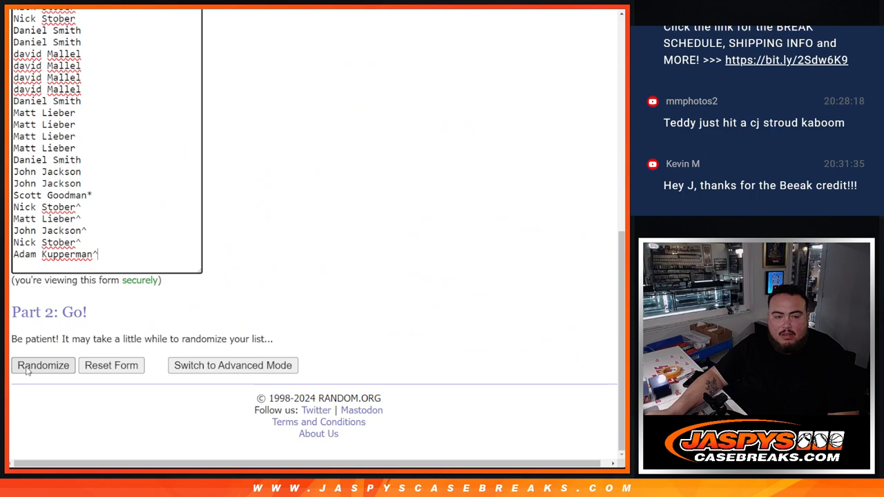
click(43, 365)
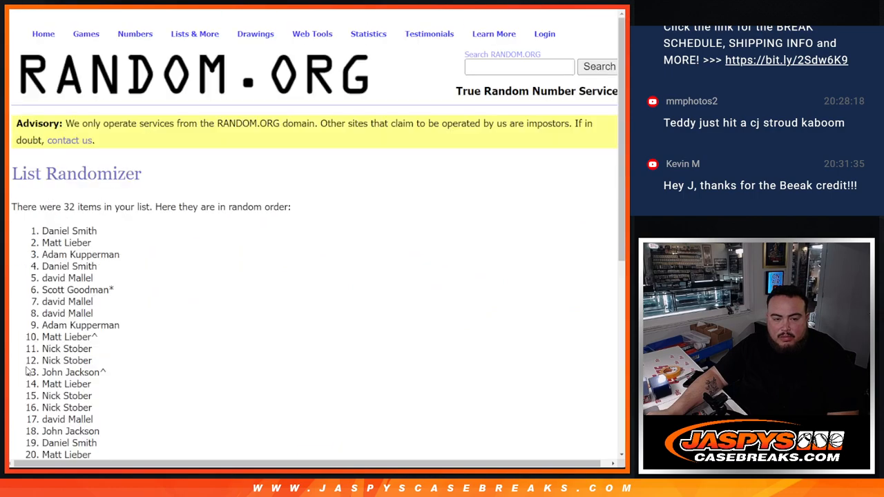
scroll(down, 3)
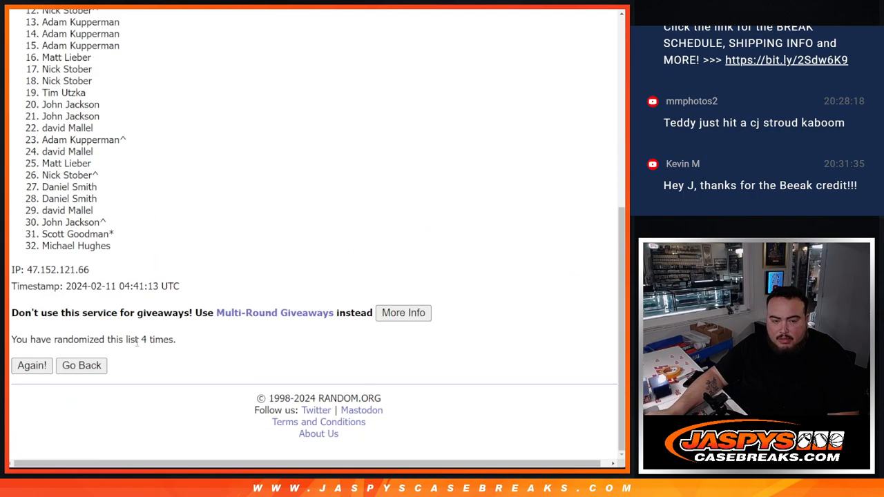
double_click(155, 340)
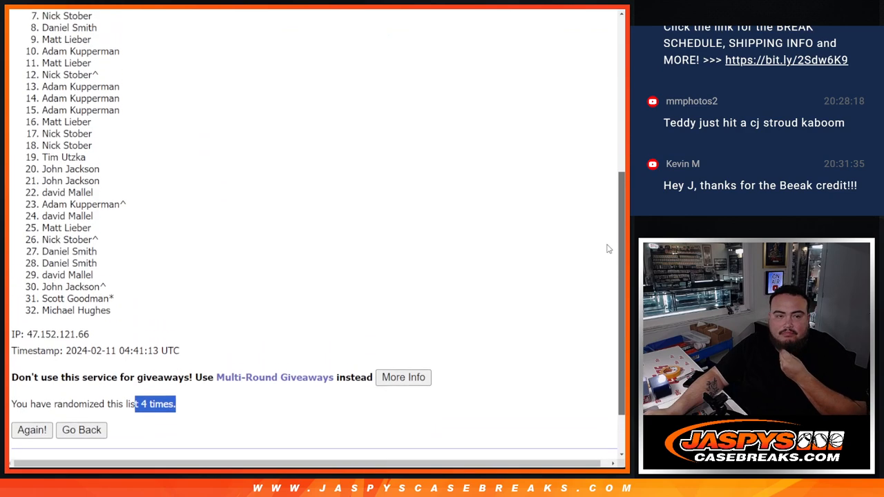
scroll(down, 3)
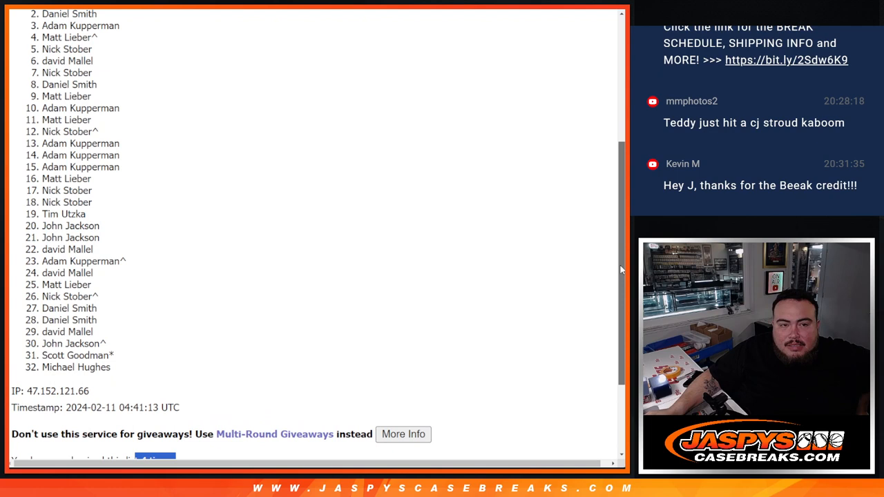
scroll(up, 3)
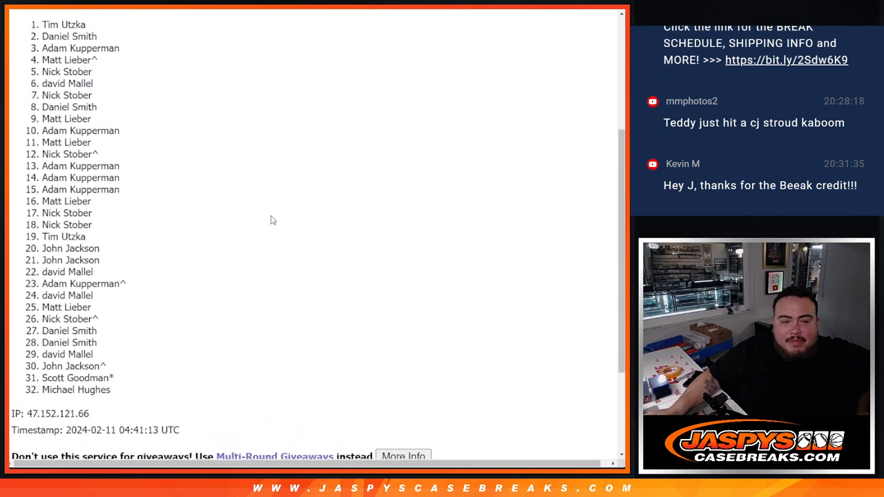
mouse_move(210, 238)
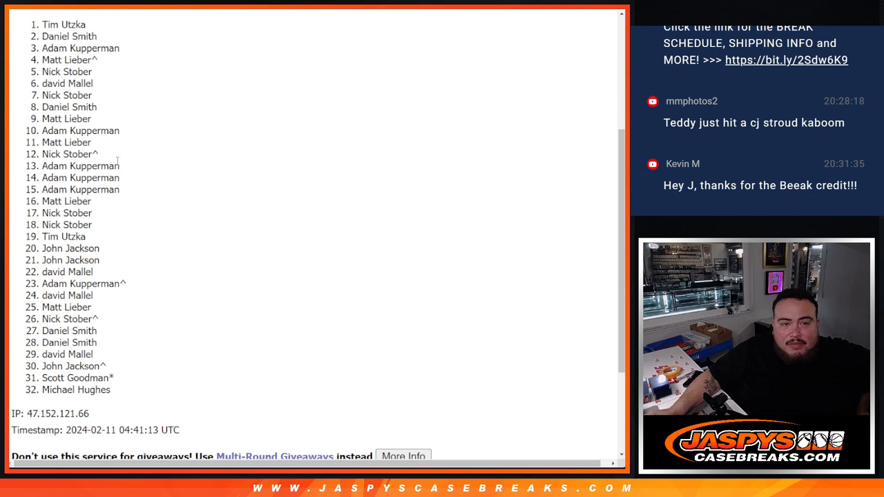
scroll(up, 3)
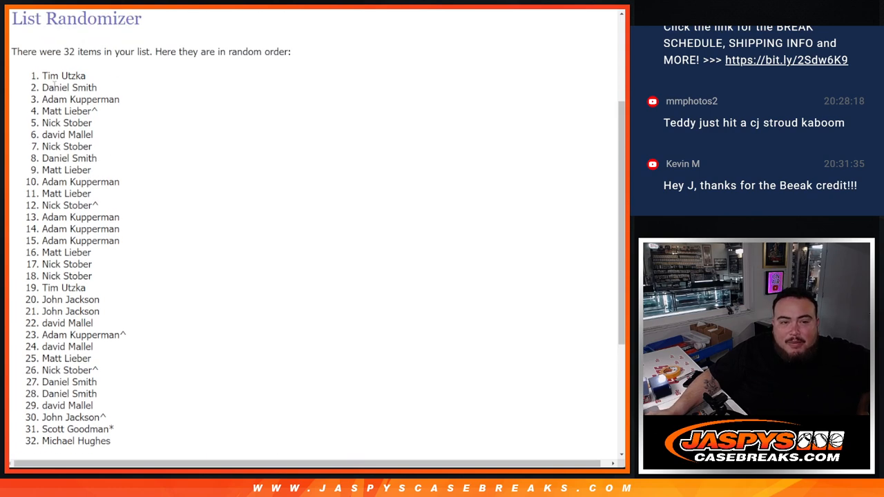
double_click(64, 75)
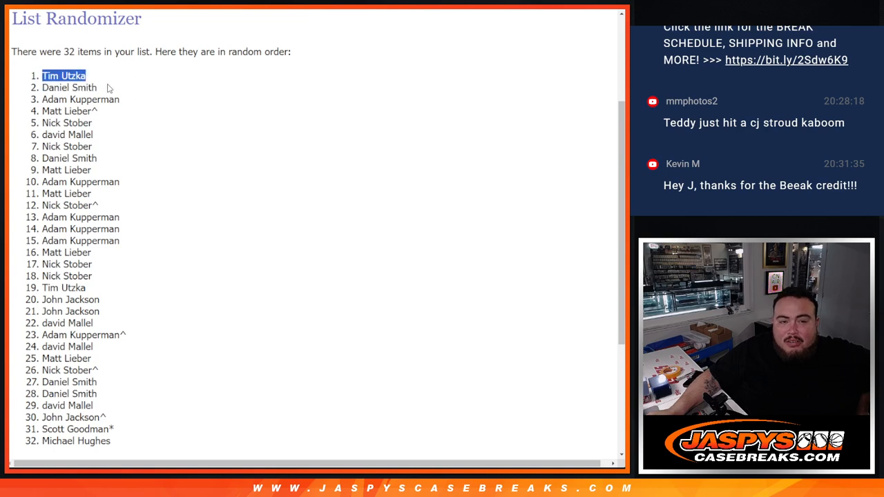
scroll(down, 3)
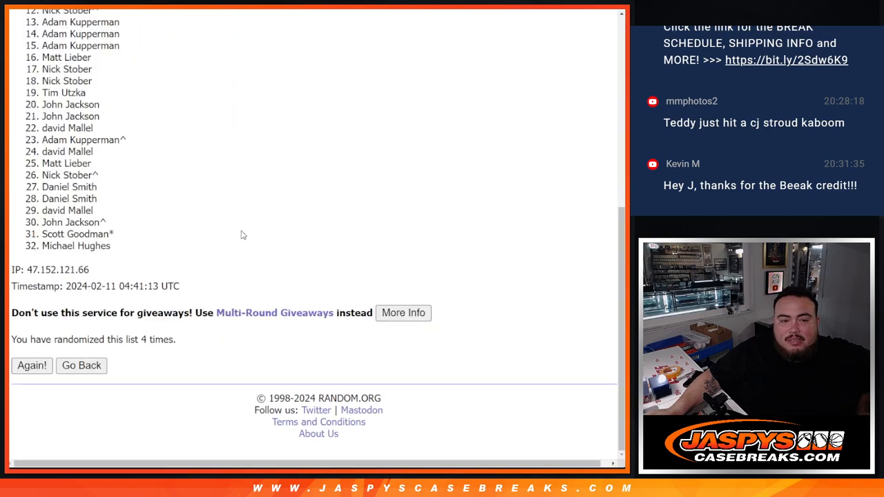
click(32, 365)
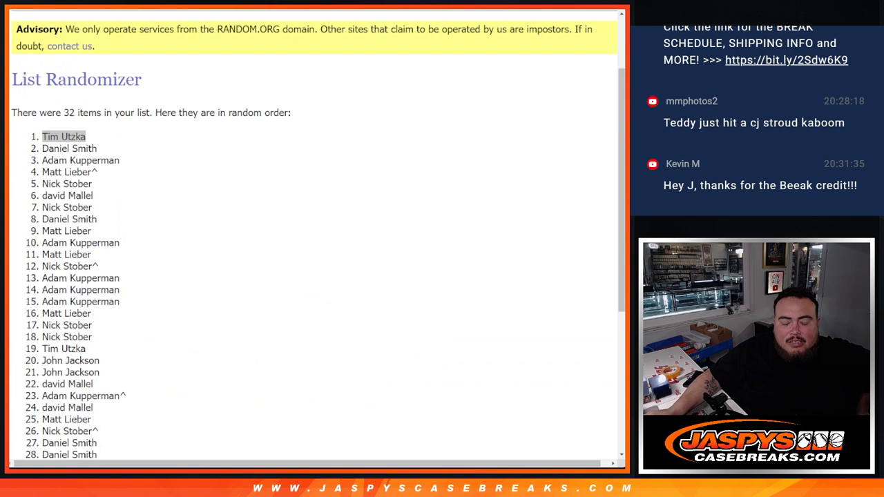